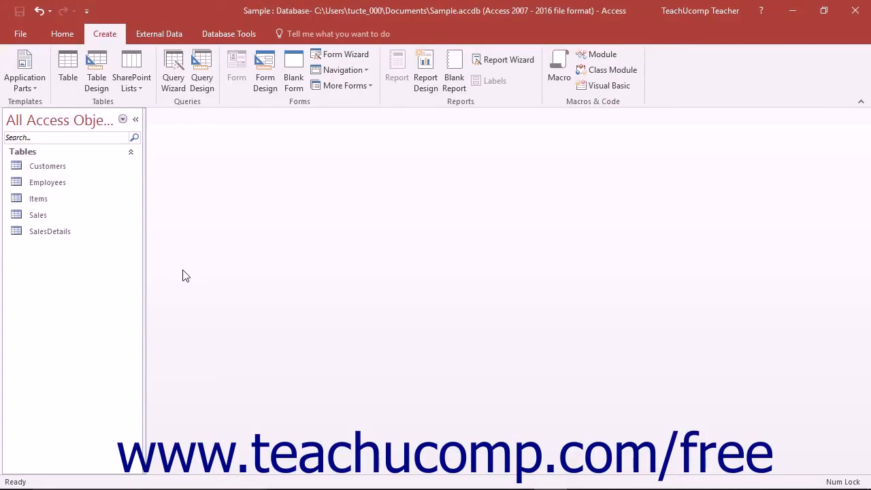
pyautogui.moveTo(202, 71)
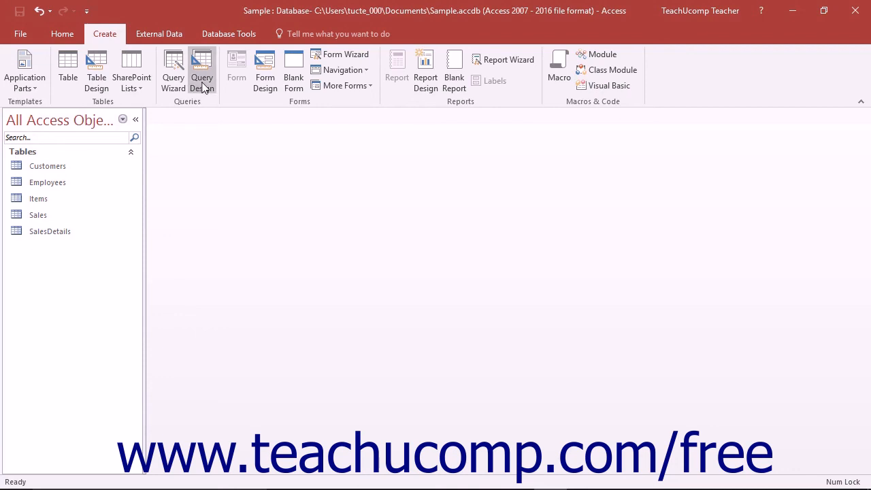
pyautogui.moveTo(202, 72)
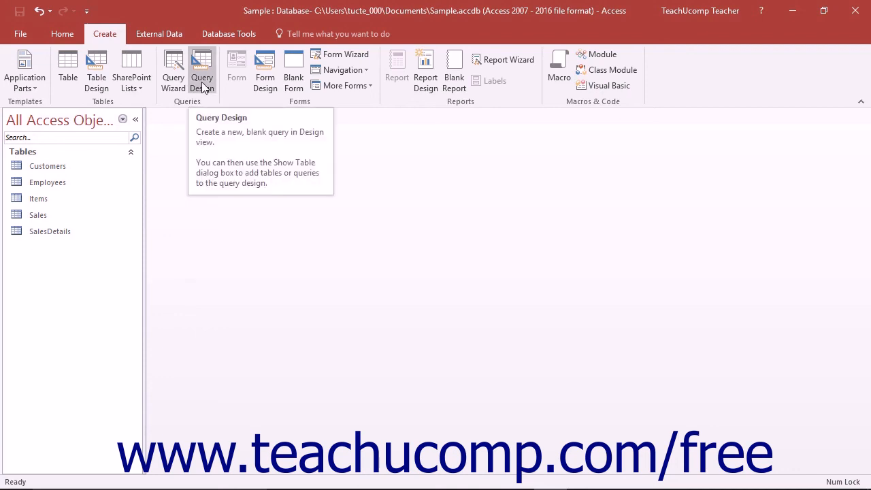
# Open a blank query in Design view with the Show Table dialog listing tables
pyautogui.click(203, 70)
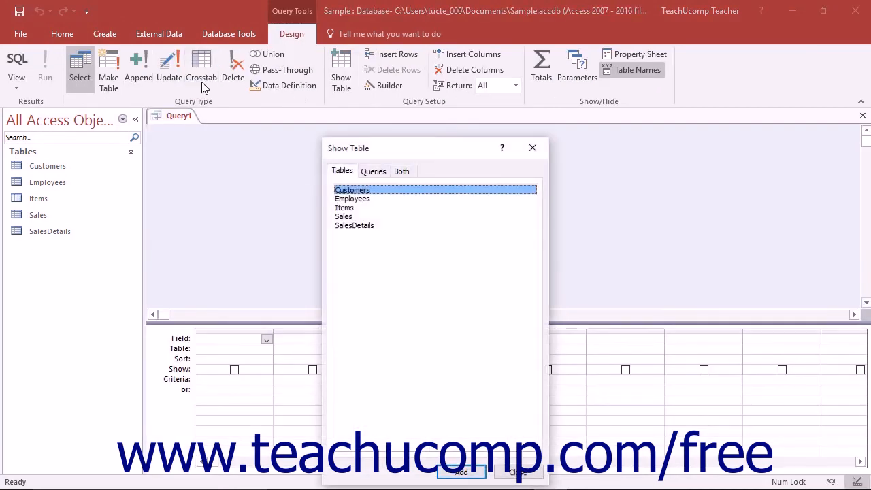
pyautogui.moveTo(312, 82)
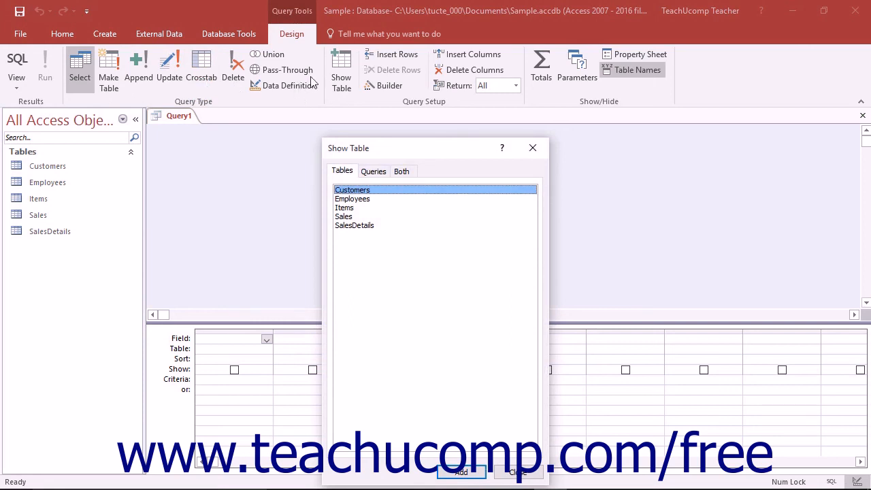
pyautogui.moveTo(386, 159)
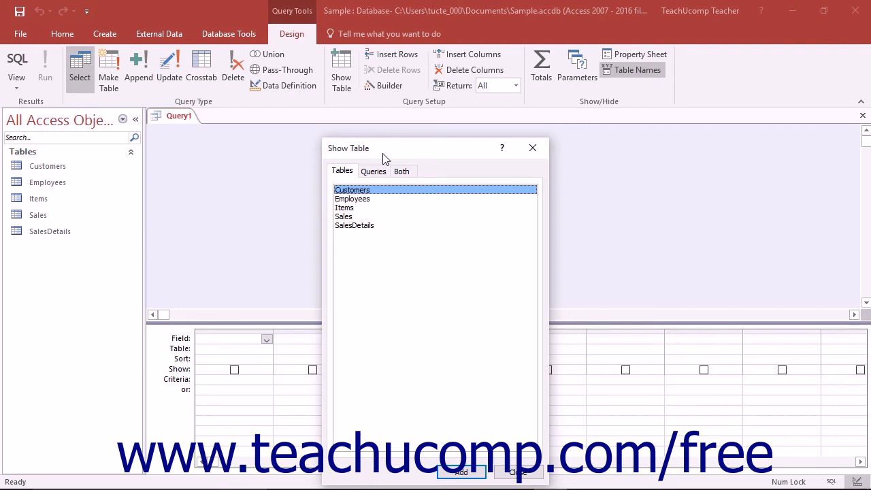
pyautogui.moveTo(380, 174)
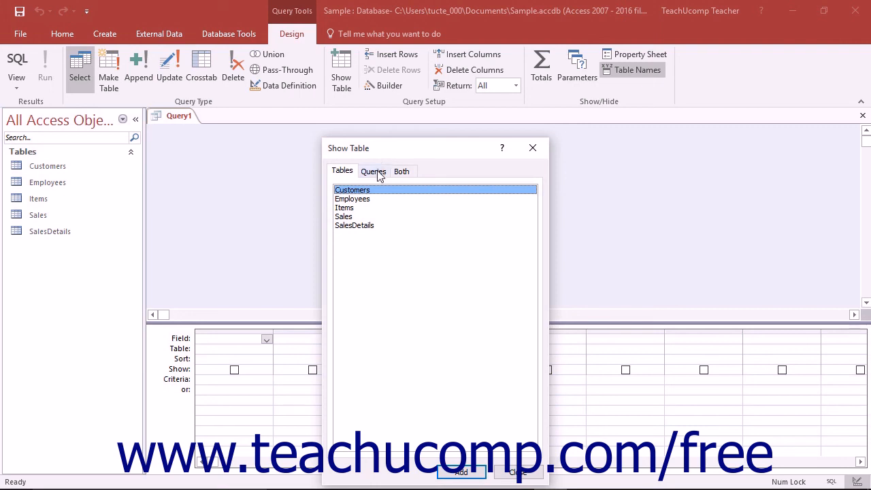
# Add the Customers and Sales tables from the Show Table list to the query
pyautogui.click(461, 472)
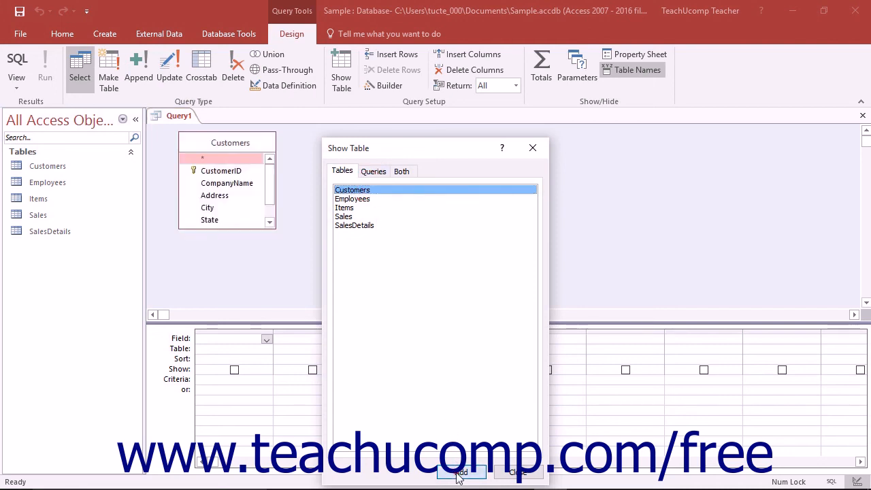
pyautogui.moveTo(461, 407)
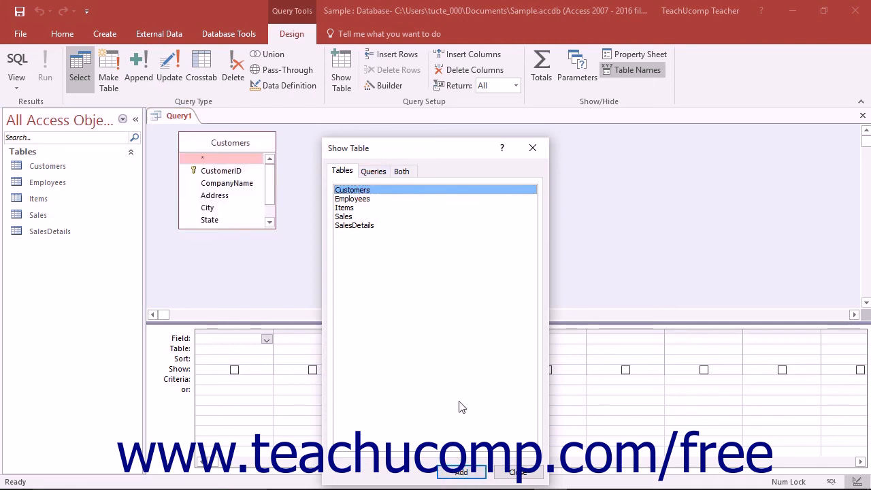
pyautogui.moveTo(455, 377)
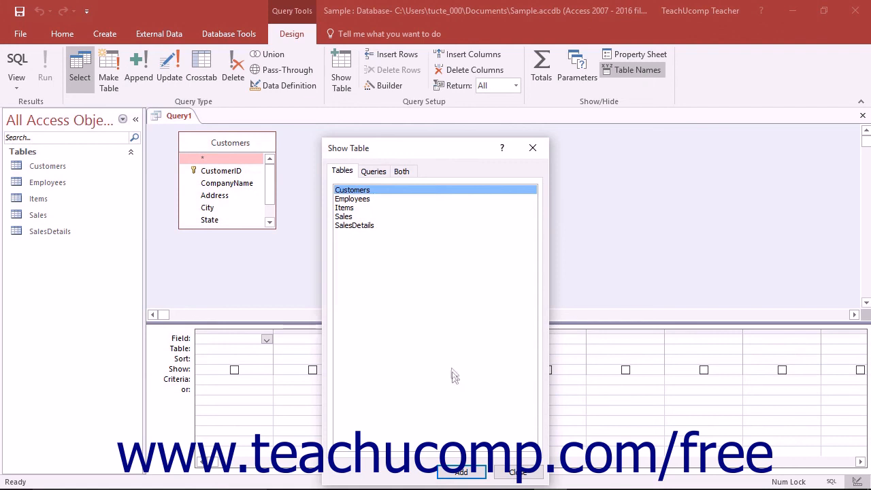
pyautogui.moveTo(370, 226)
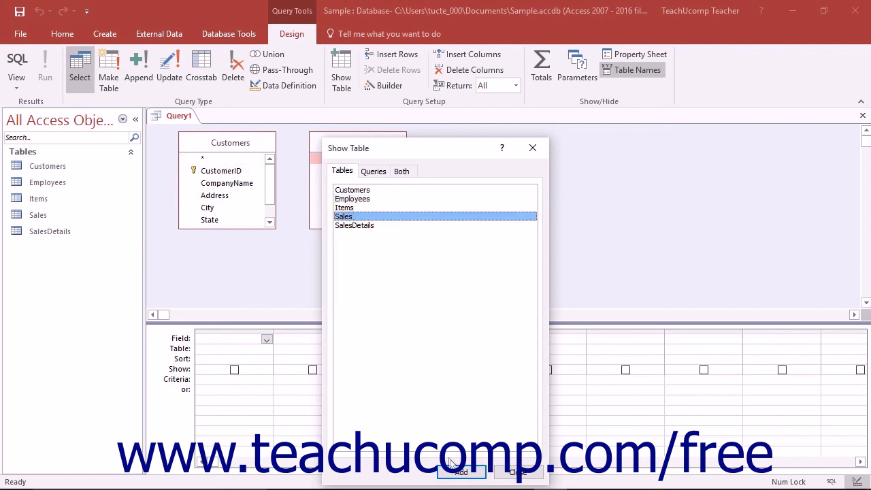
pyautogui.click(462, 472)
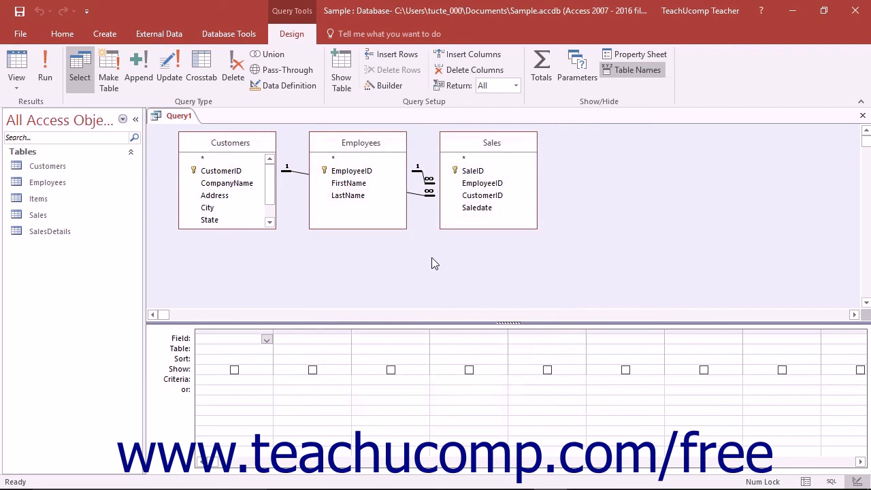
# Click in the query design window holding the three related tables
pyautogui.click(232, 338)
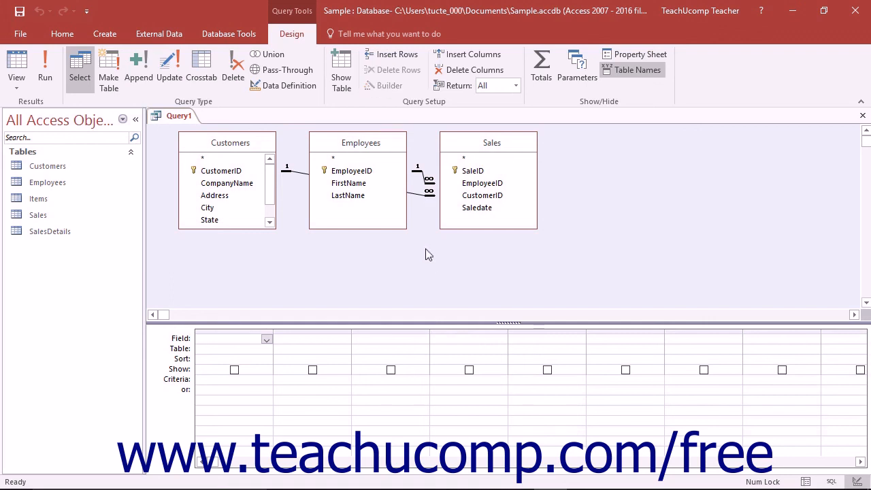
pyautogui.moveTo(296, 220)
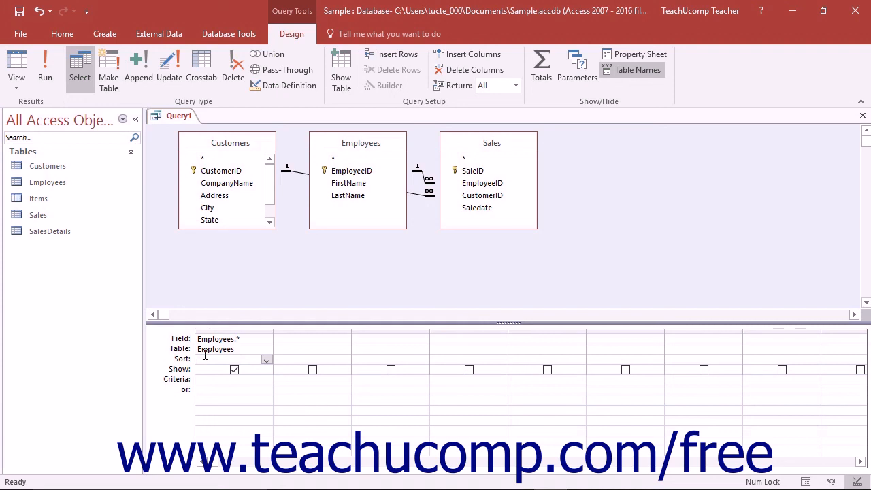
pyautogui.click(231, 358)
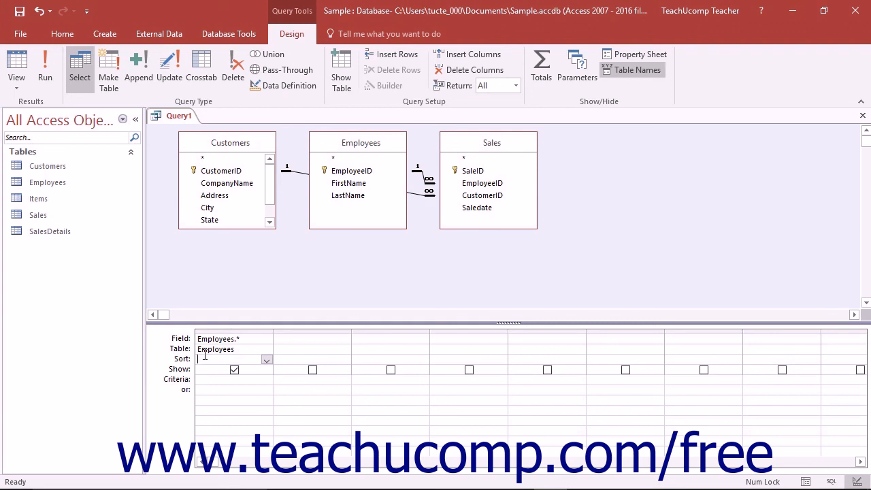
pyautogui.moveTo(418, 268)
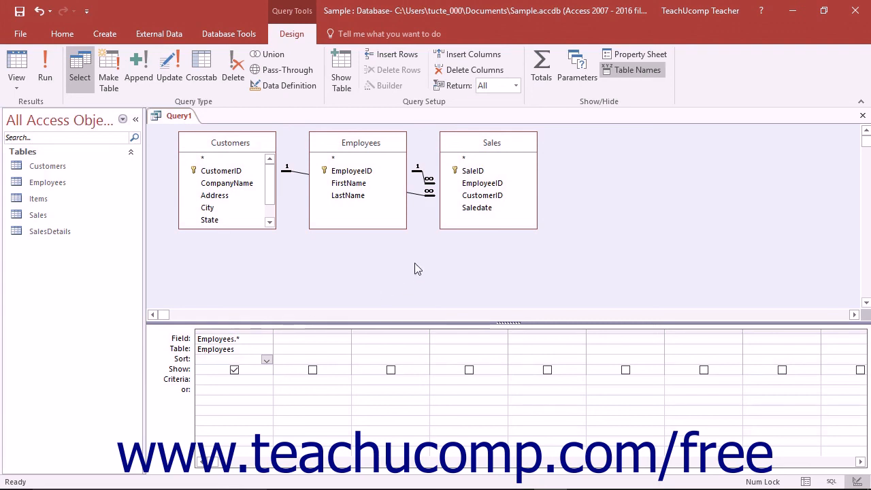
pyautogui.moveTo(422, 201)
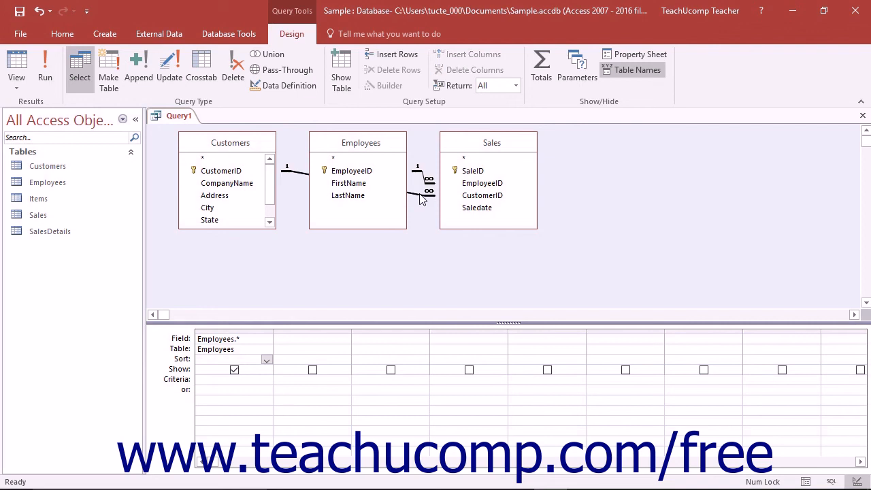
pyautogui.moveTo(381, 270)
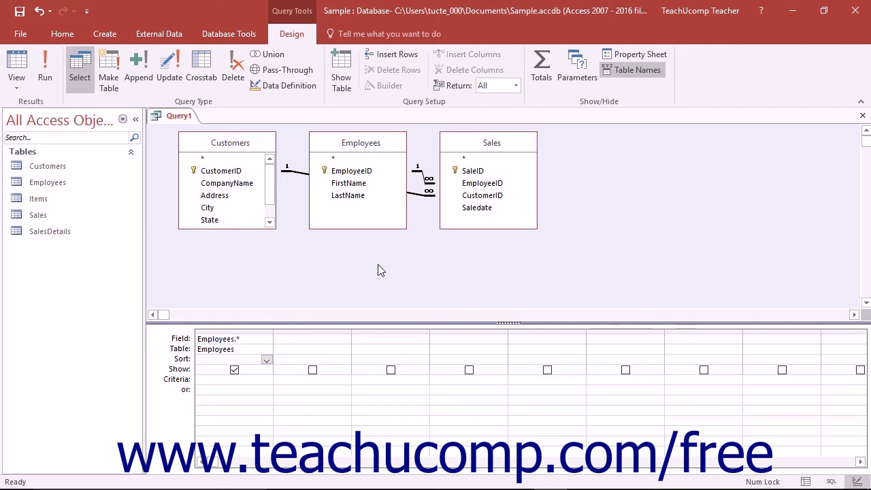
pyautogui.moveTo(247, 157)
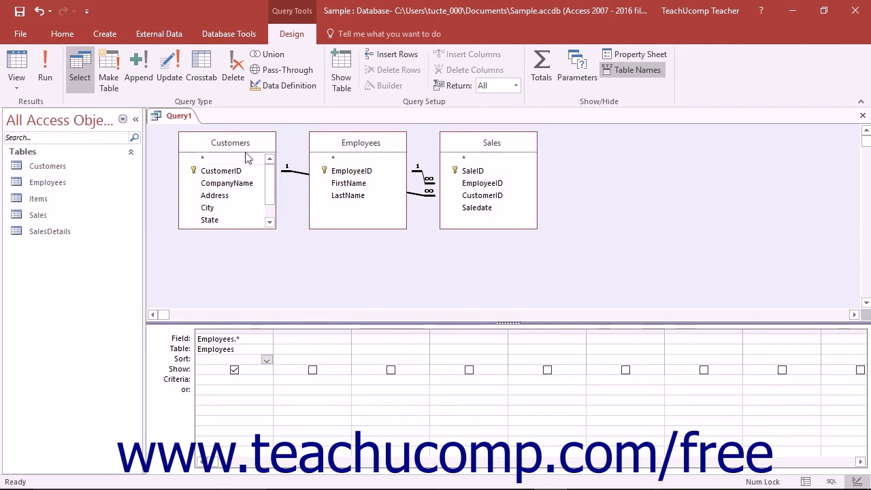
pyautogui.click(358, 142)
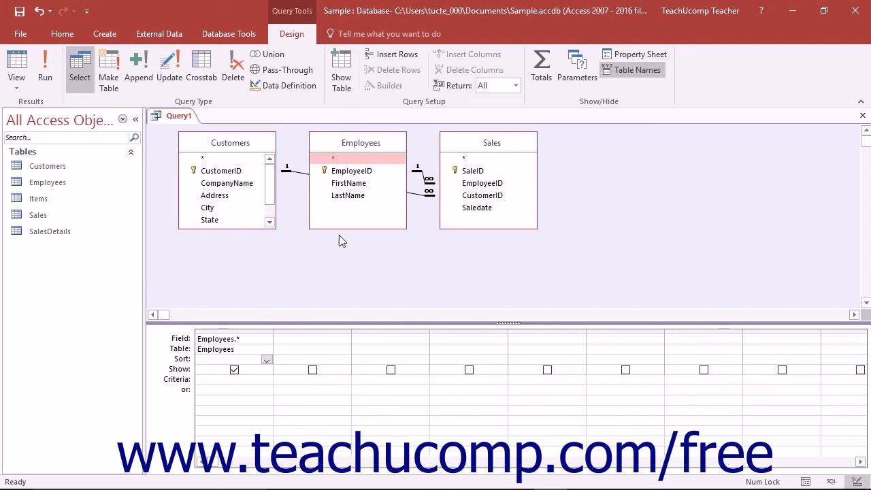
pyautogui.moveTo(358, 151)
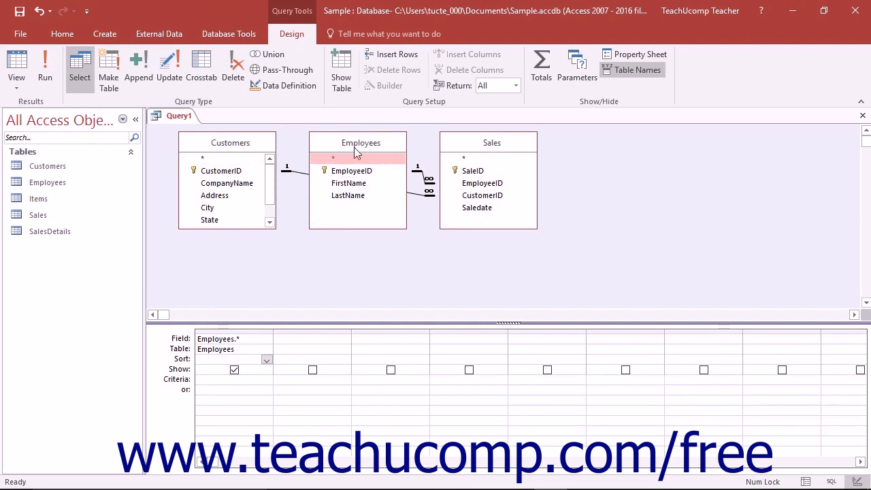
# Move the Employees field list to the right of the Sales field list
pyautogui.moveTo(361, 142); pyautogui.dragTo(639, 139)
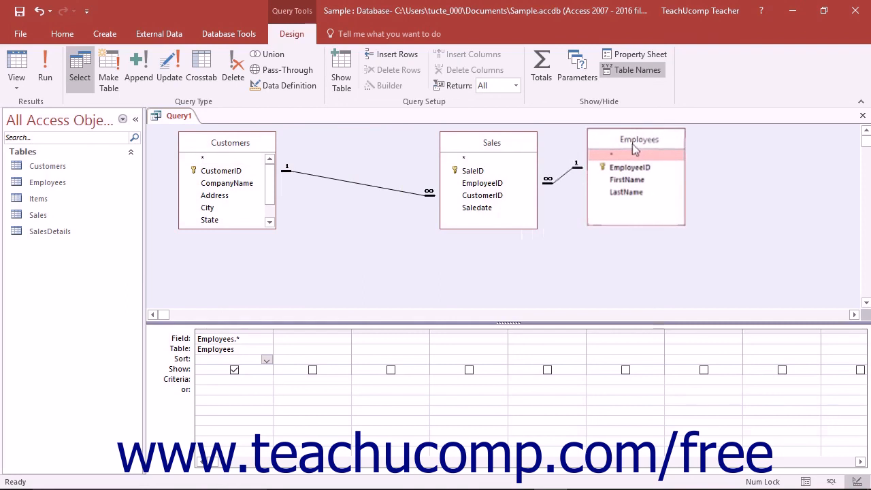
pyautogui.moveTo(596, 240)
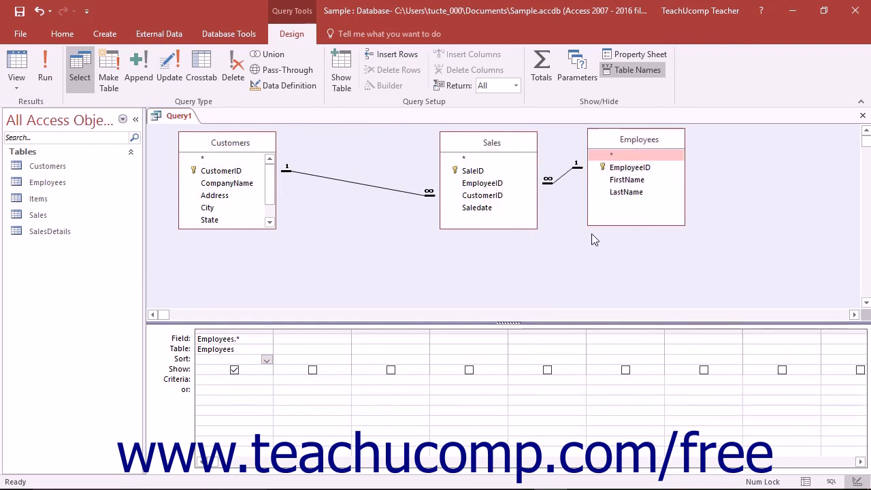
pyautogui.moveTo(589, 238)
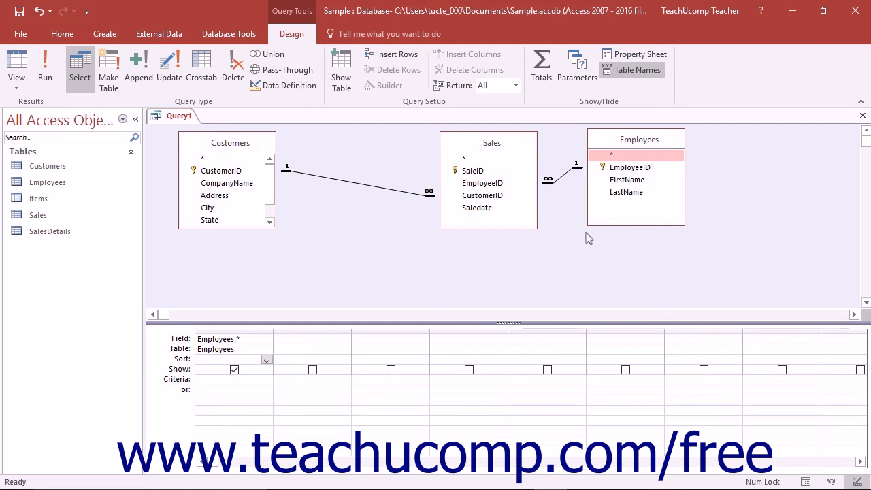
pyautogui.moveTo(559, 230)
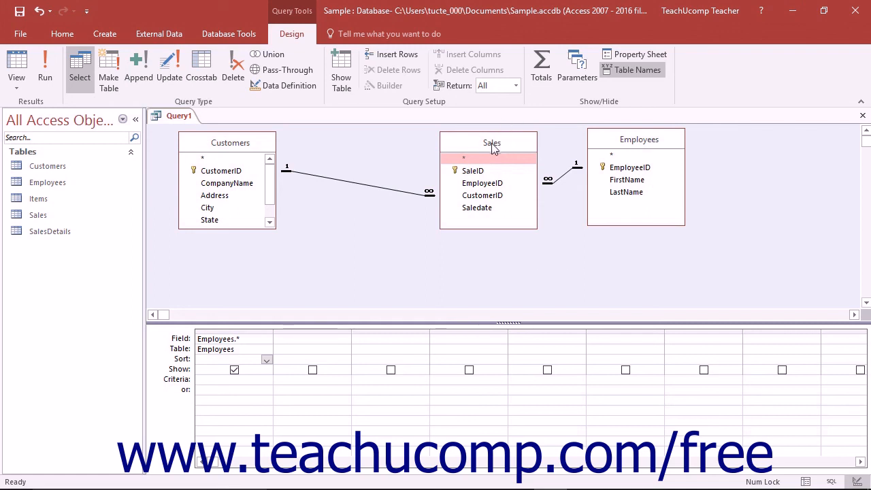
pyautogui.moveTo(489, 151)
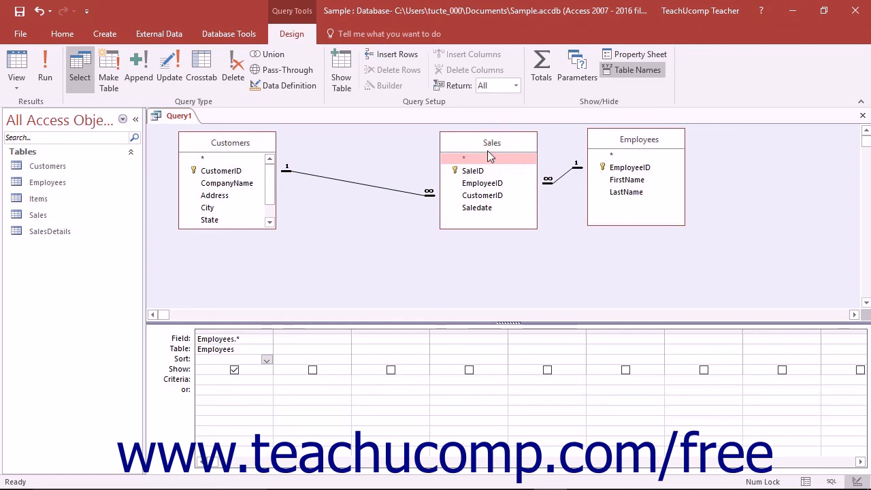
pyautogui.moveTo(411, 145)
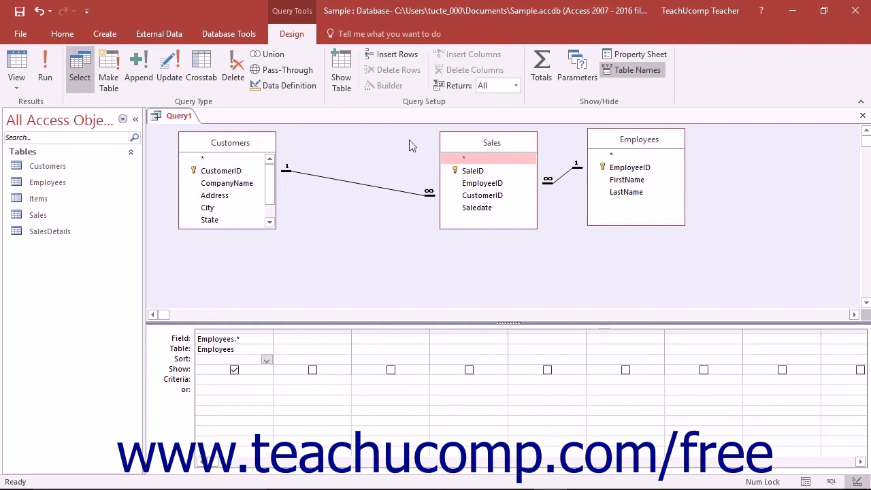
pyautogui.moveTo(341, 68)
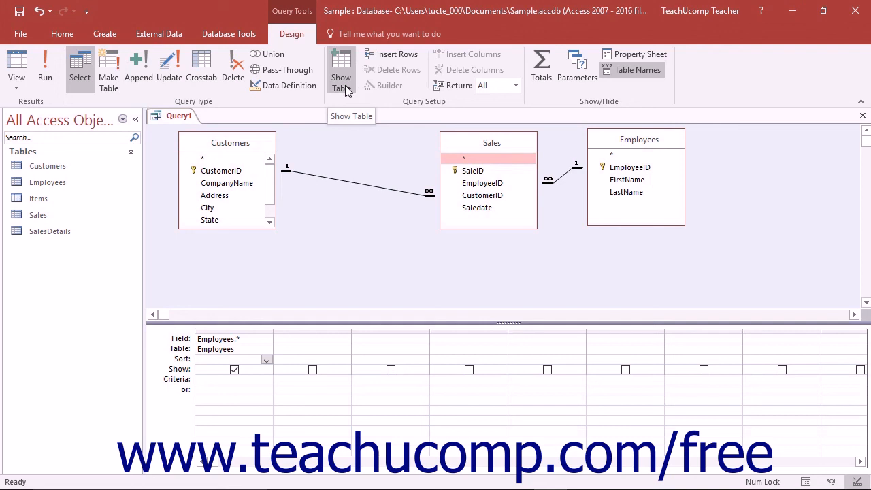
# Remove the Employees field list with its right-click Remove Table command
pyautogui.click(341, 65)
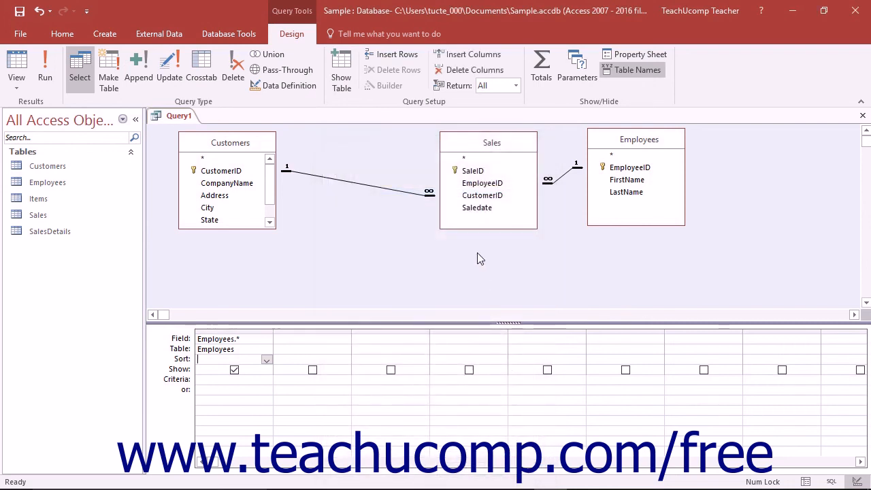
pyautogui.moveTo(626, 169)
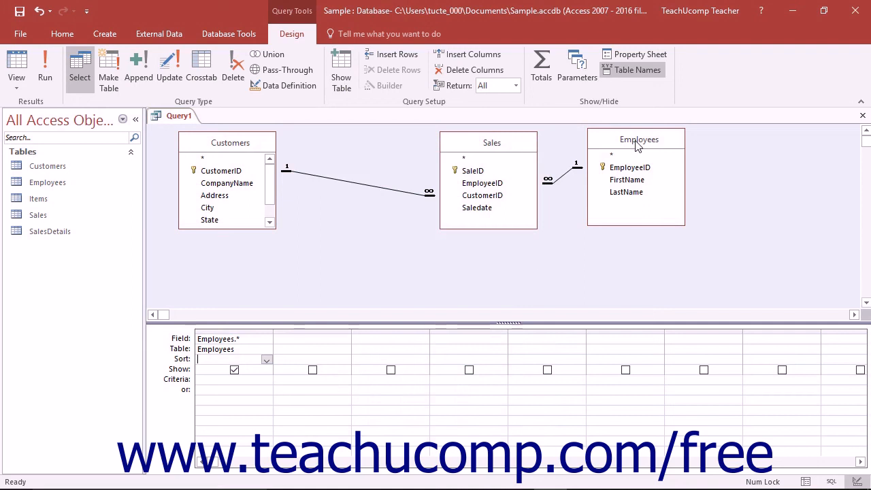
pyautogui.click(611, 154)
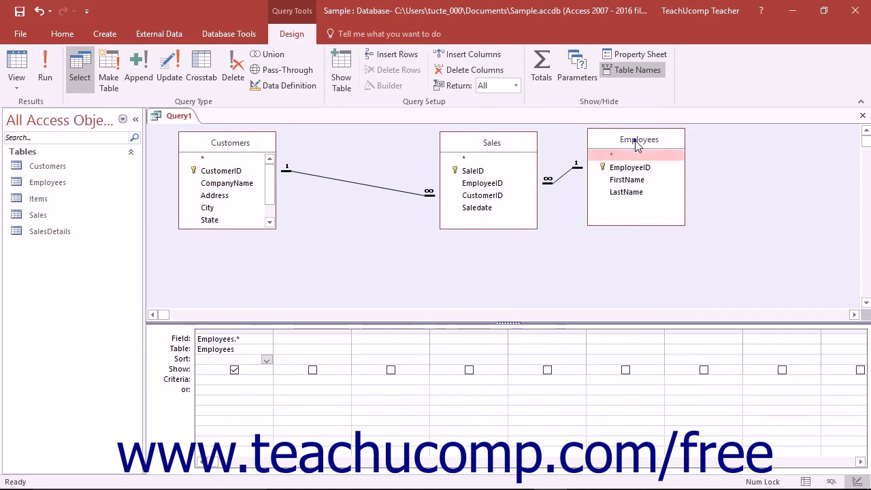
pyautogui.rightClick(639, 139)
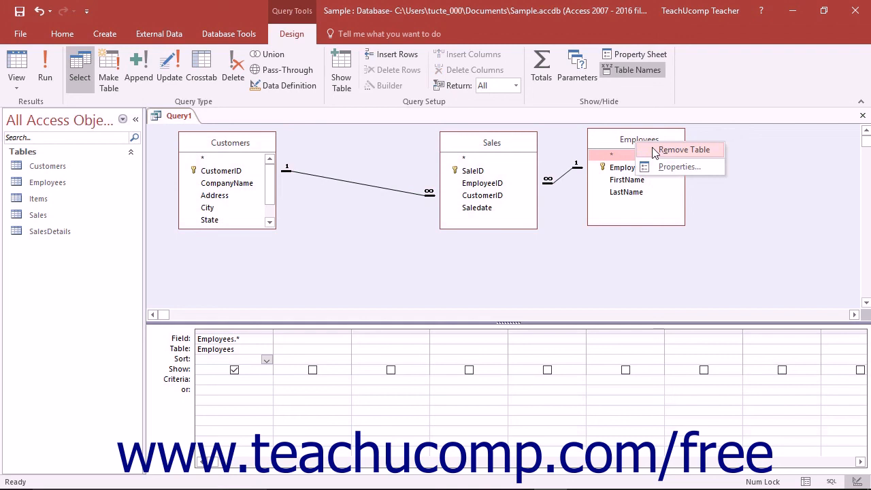
pyautogui.click(683, 149)
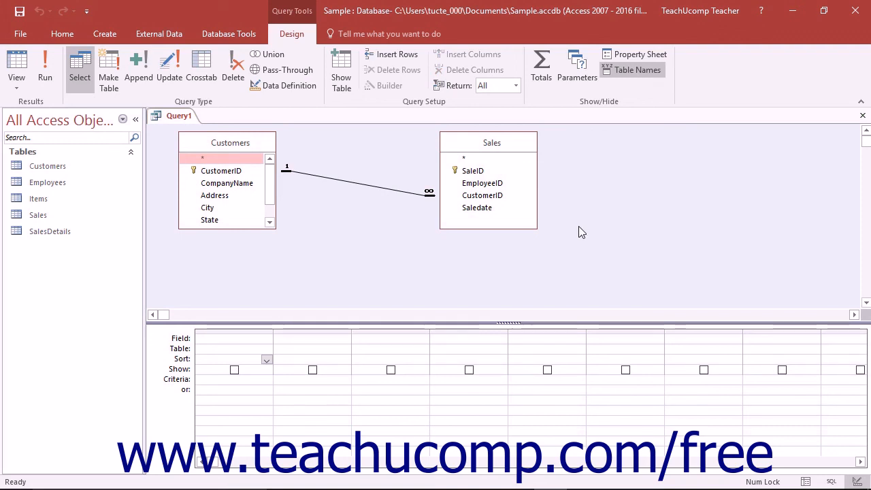
pyautogui.moveTo(227, 183)
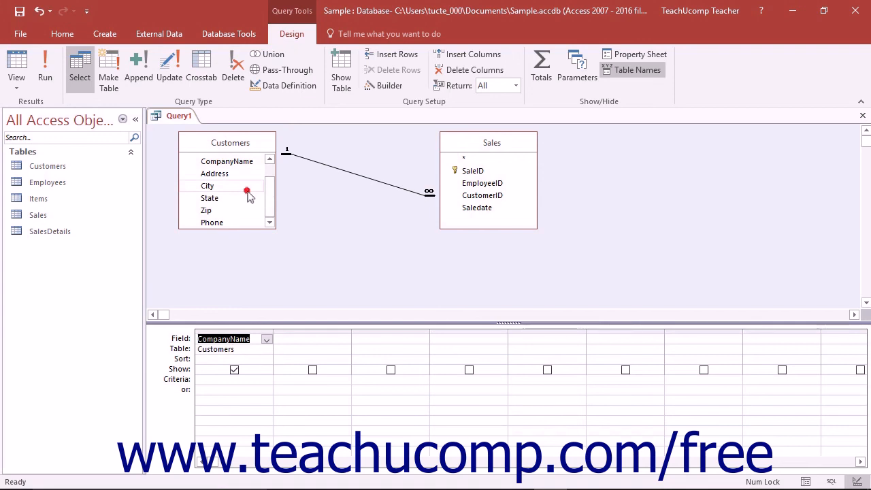
# Add City from Customers, then SaleID and Saledate from Sales, to the grid
pyautogui.click(208, 186)
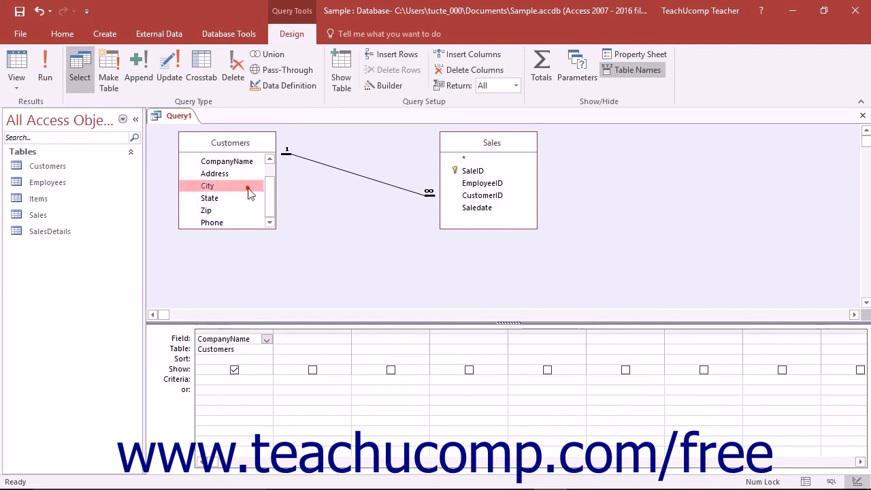
pyautogui.doubleClick(208, 185)
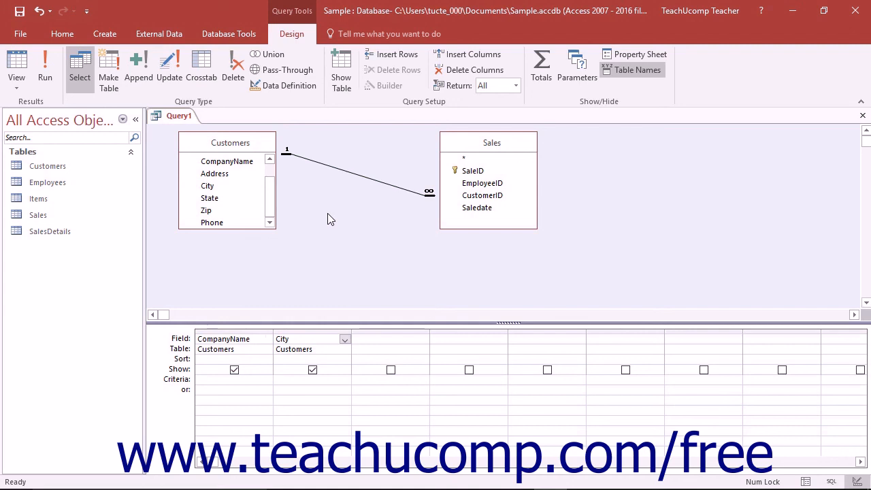
pyautogui.moveTo(352, 227)
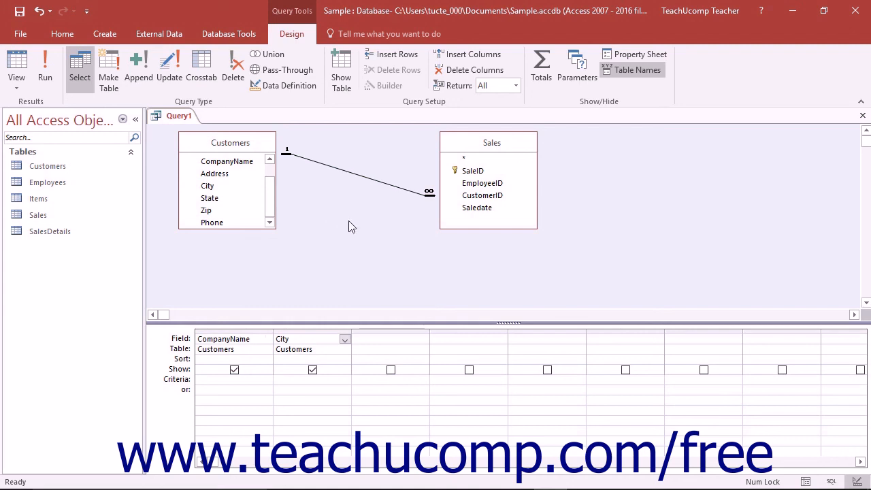
pyautogui.click(390, 338)
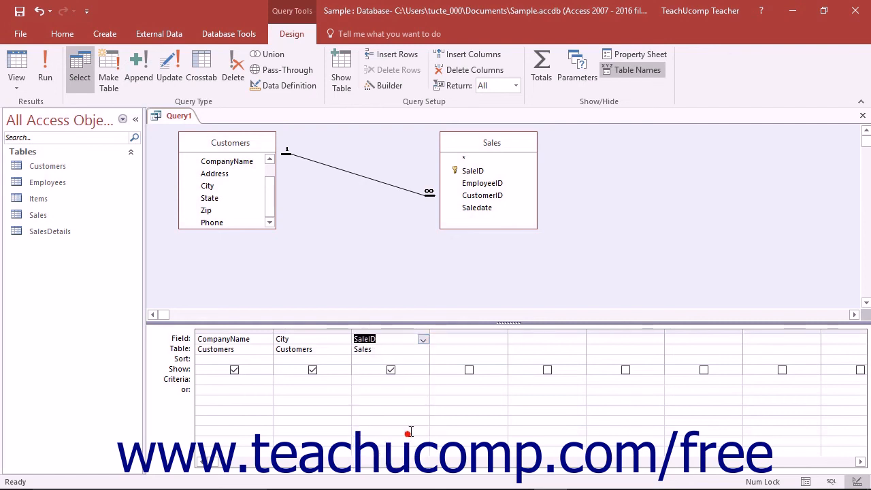
pyautogui.click(502, 339)
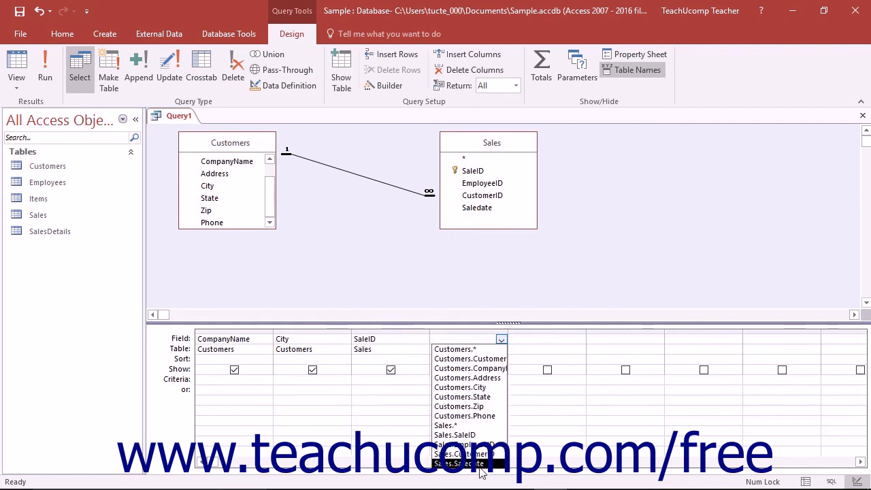
pyautogui.click(462, 464)
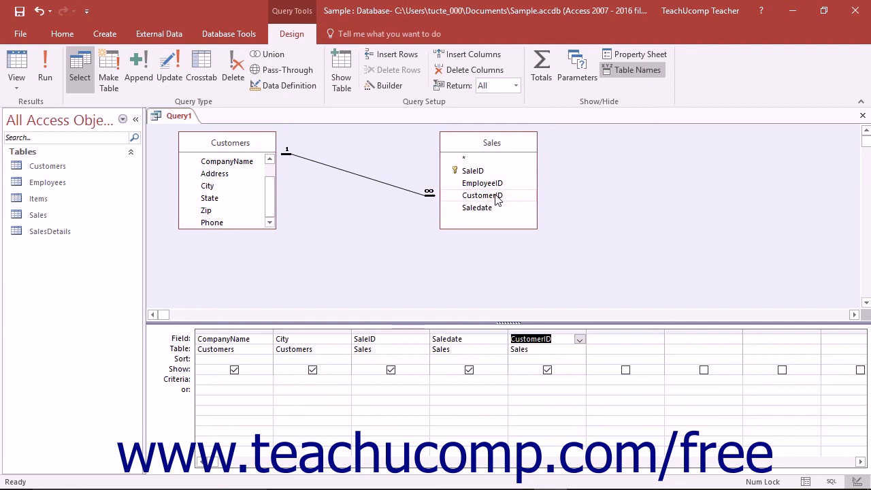
pyautogui.moveTo(532, 223)
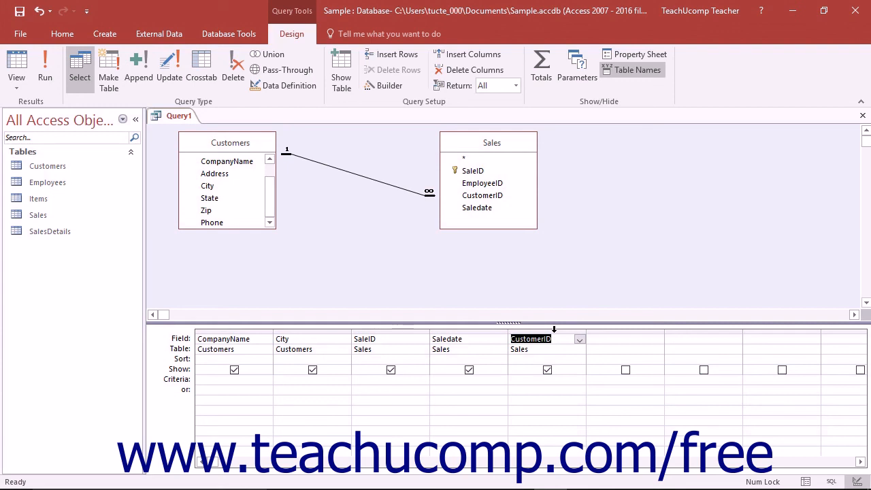
# Delete the CustomerID column and try dragging Saledate in front of SaleID
pyautogui.click(580, 338)
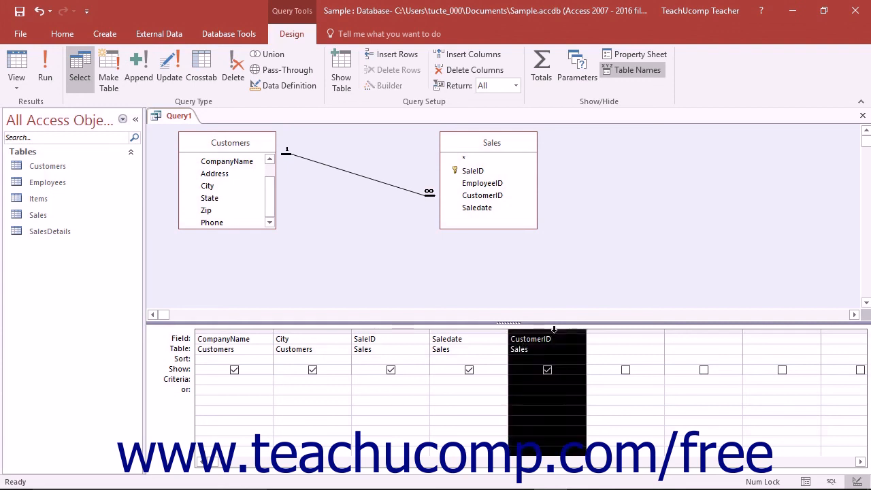
pyautogui.moveTo(557, 335)
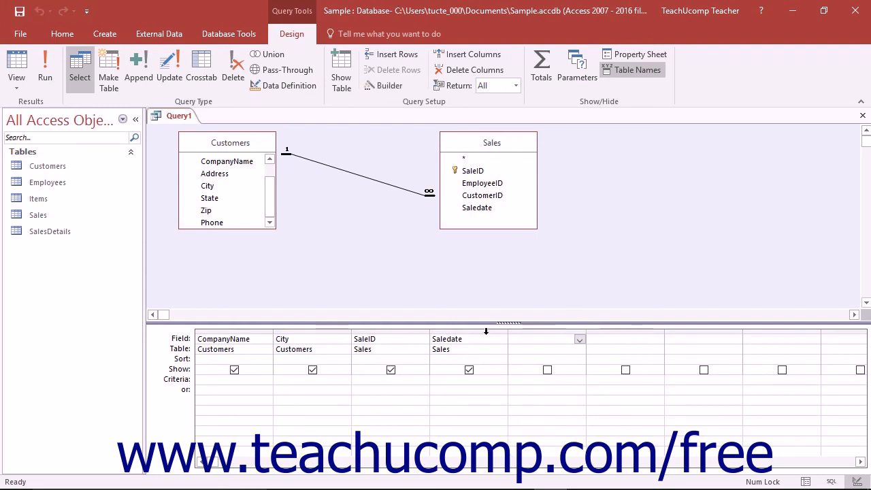
pyautogui.click(469, 338)
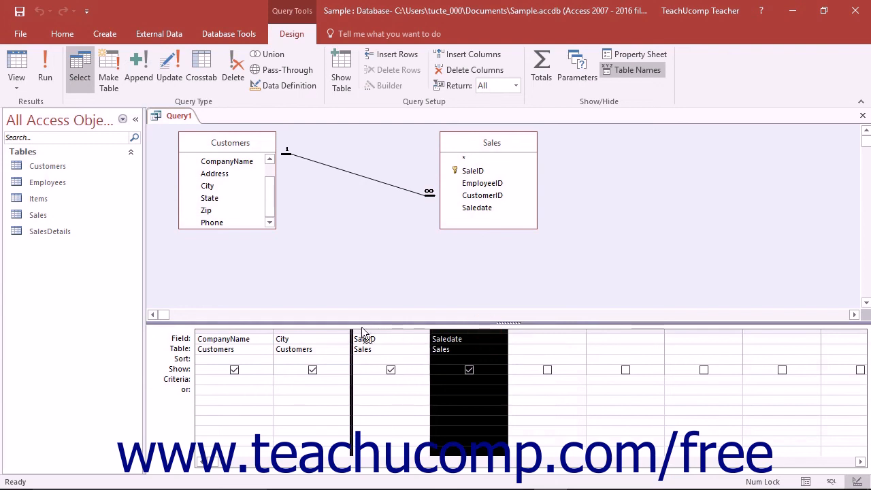
pyautogui.moveTo(469, 339); pyautogui.dragTo(391, 339)
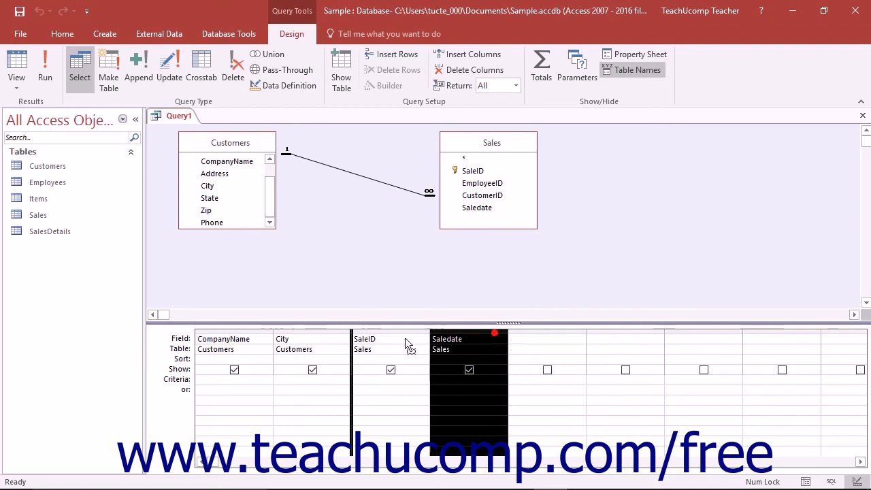
pyautogui.moveTo(469, 339); pyautogui.dragTo(391, 338)
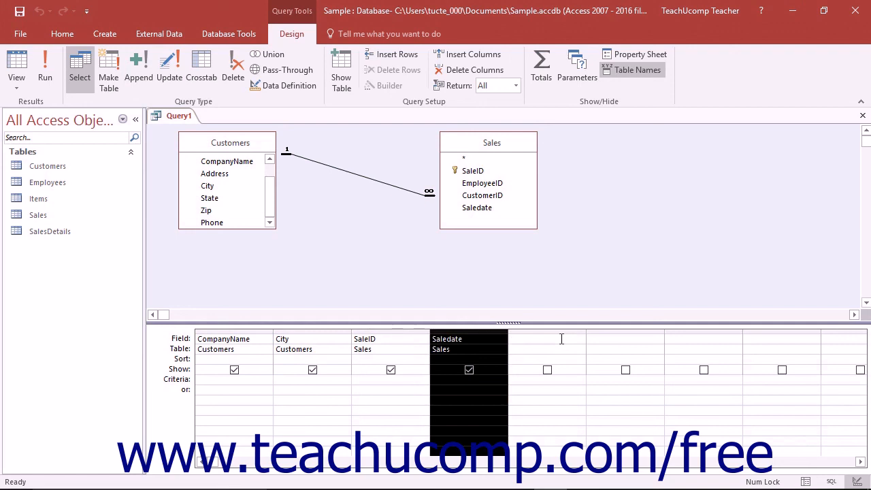
pyautogui.moveTo(545, 356)
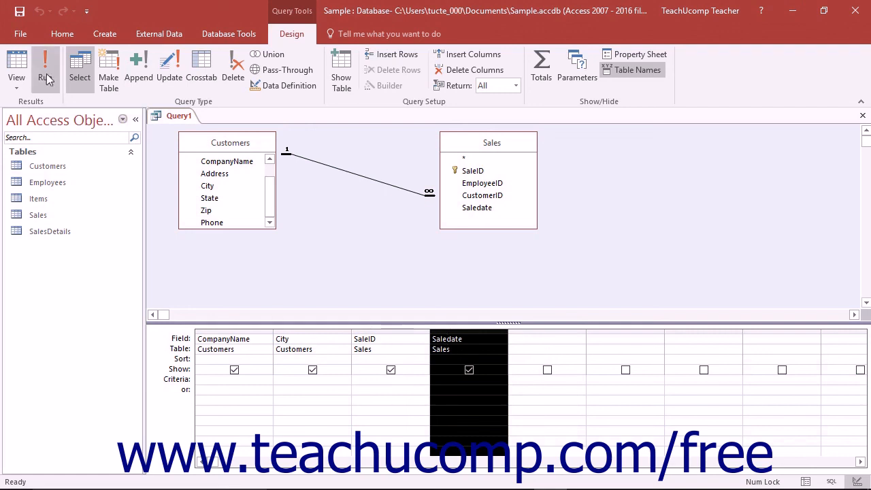
pyautogui.moveTo(45, 64)
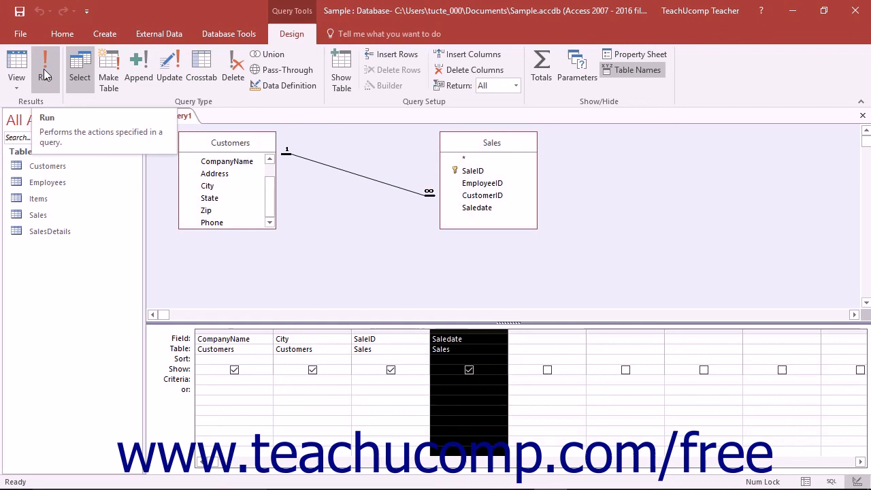
# Run the query to show 18 sale records in Datasheet view
pyautogui.click(45, 65)
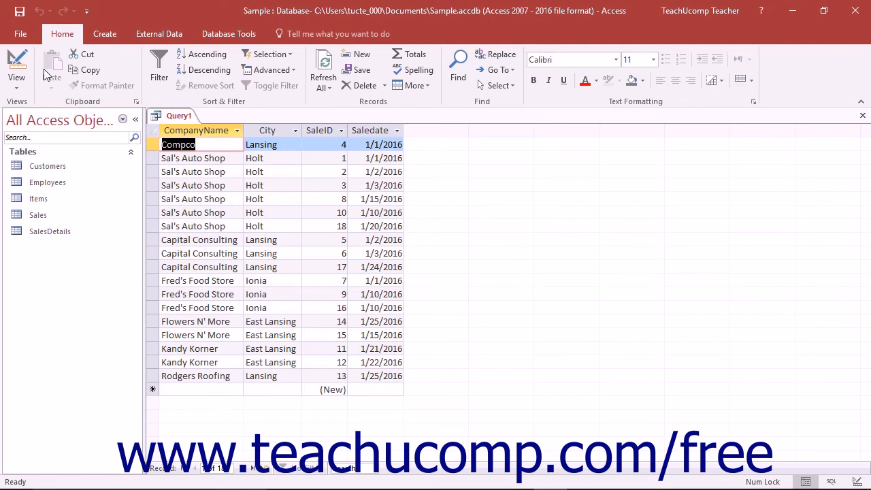
pyautogui.moveTo(16, 77)
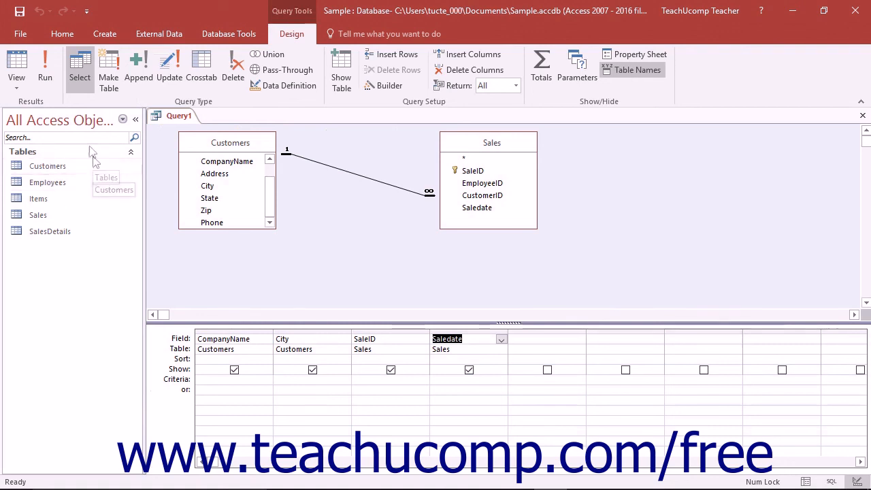
pyautogui.moveTo(20, 12)
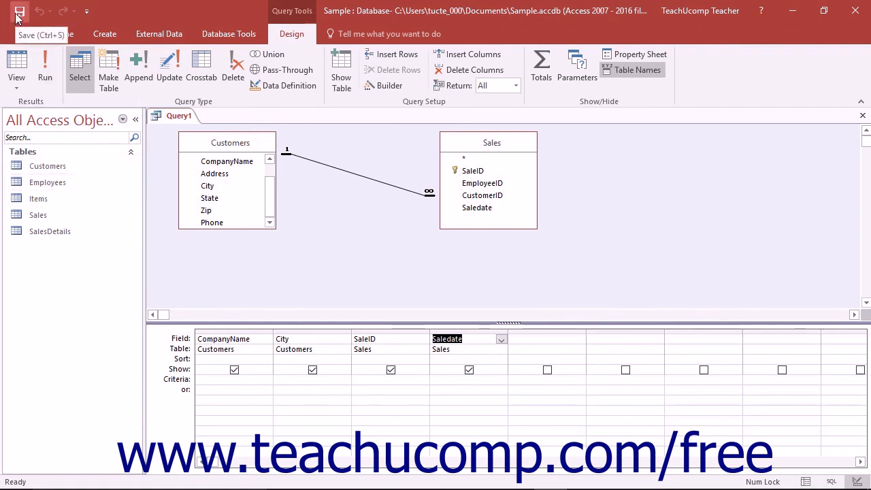
# Save the query as 'CustomerSalesQuery' through the Save As dialog
pyautogui.click(19, 13)
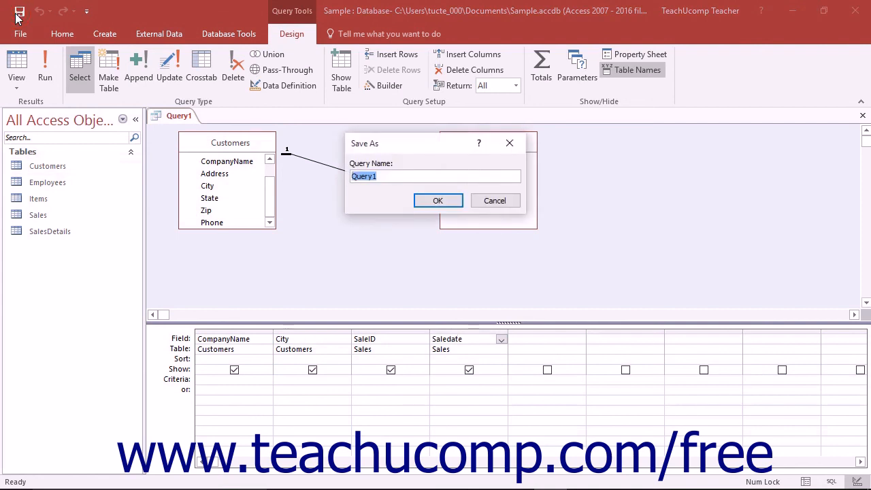
pyautogui.write('CustomerSalesQuery')
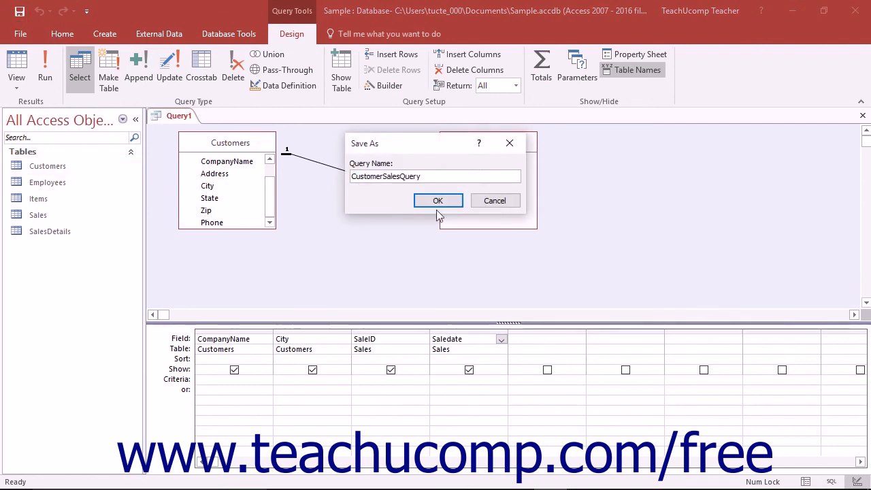
pyautogui.click(438, 200)
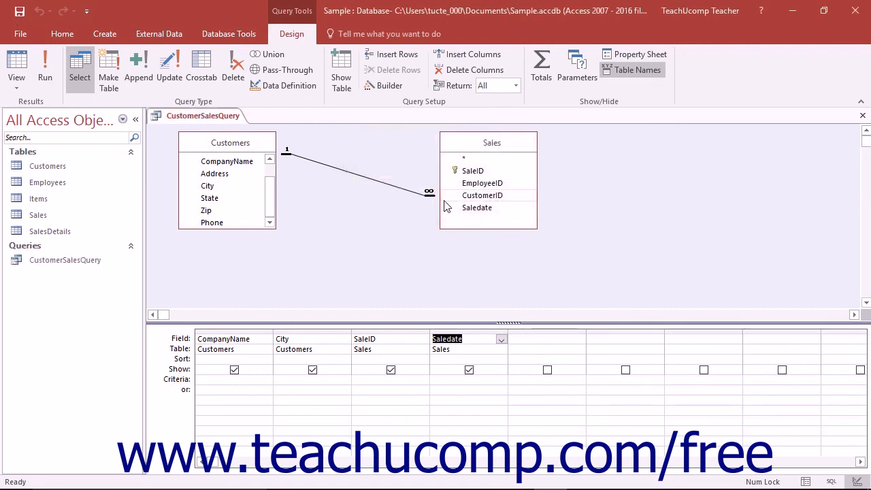